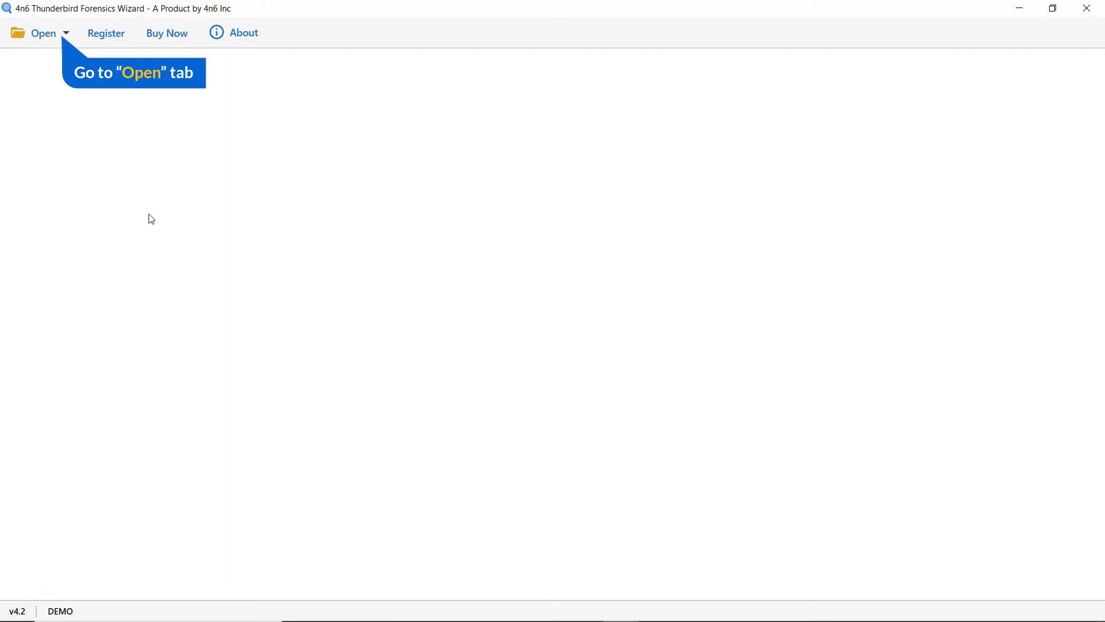
# - Load the configured Thunderbird account so its mail folders and address book appear
pyautogui.click(43, 32)
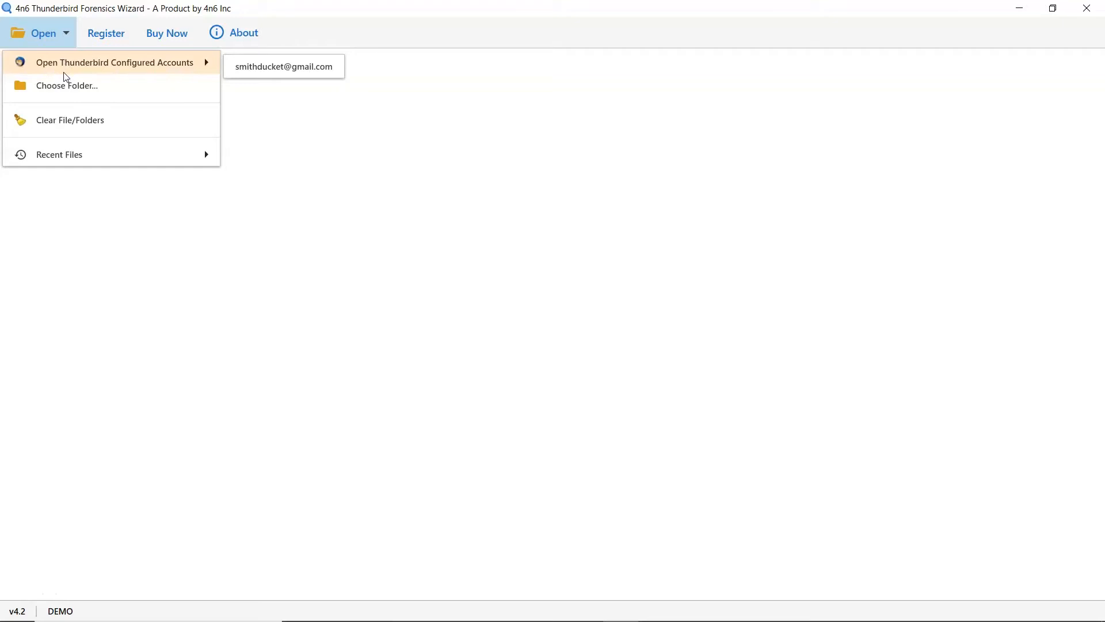
pyautogui.moveTo(65, 92)
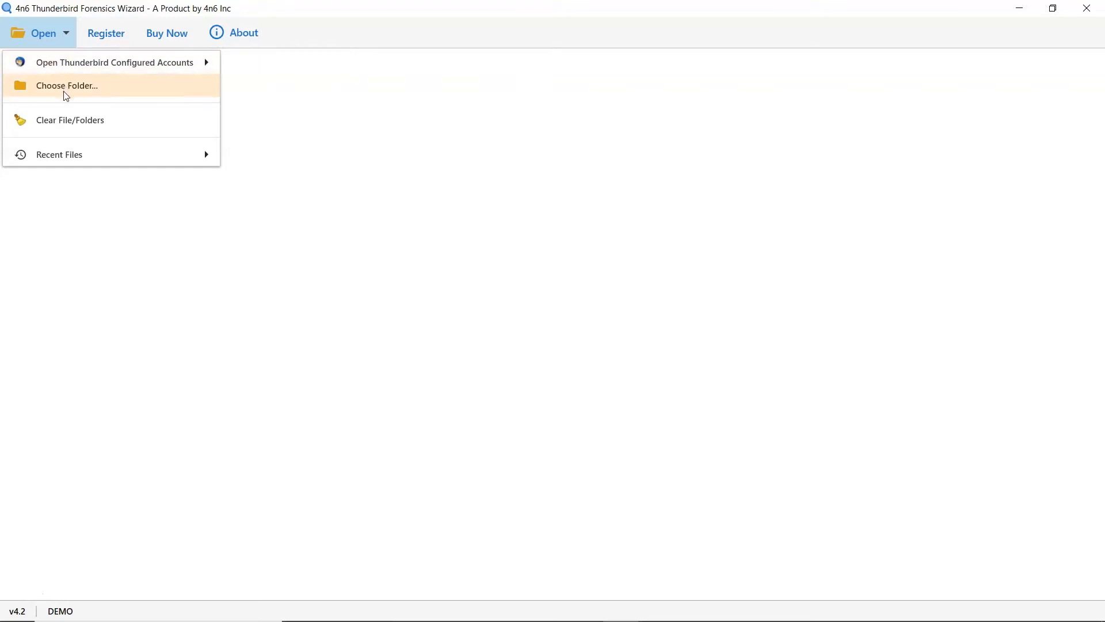
pyautogui.moveTo(114, 63)
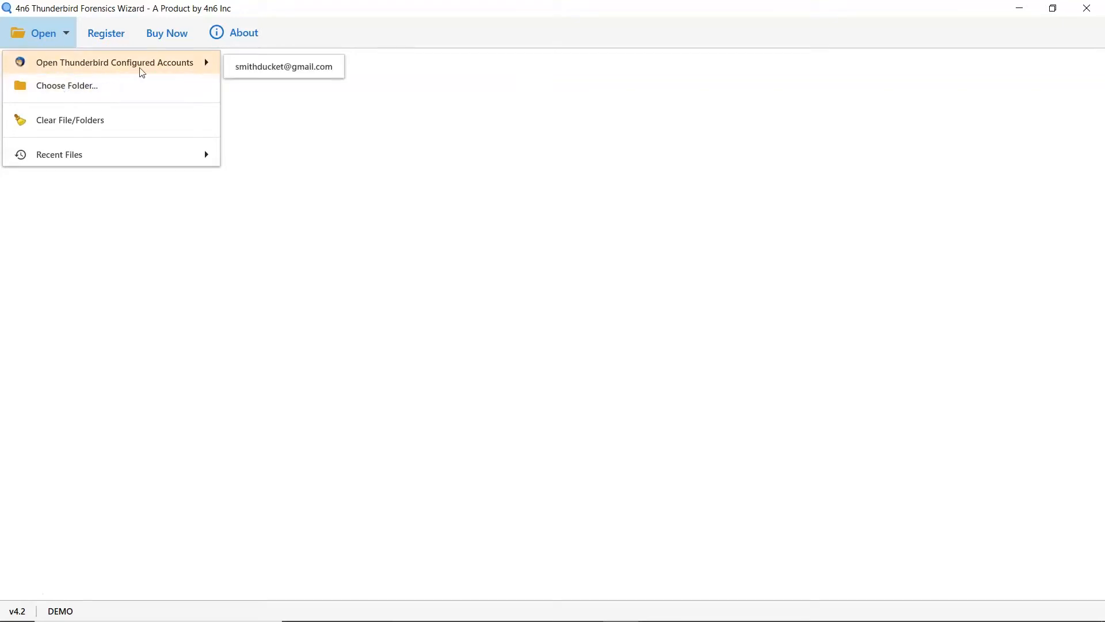
pyautogui.moveTo(314, 69)
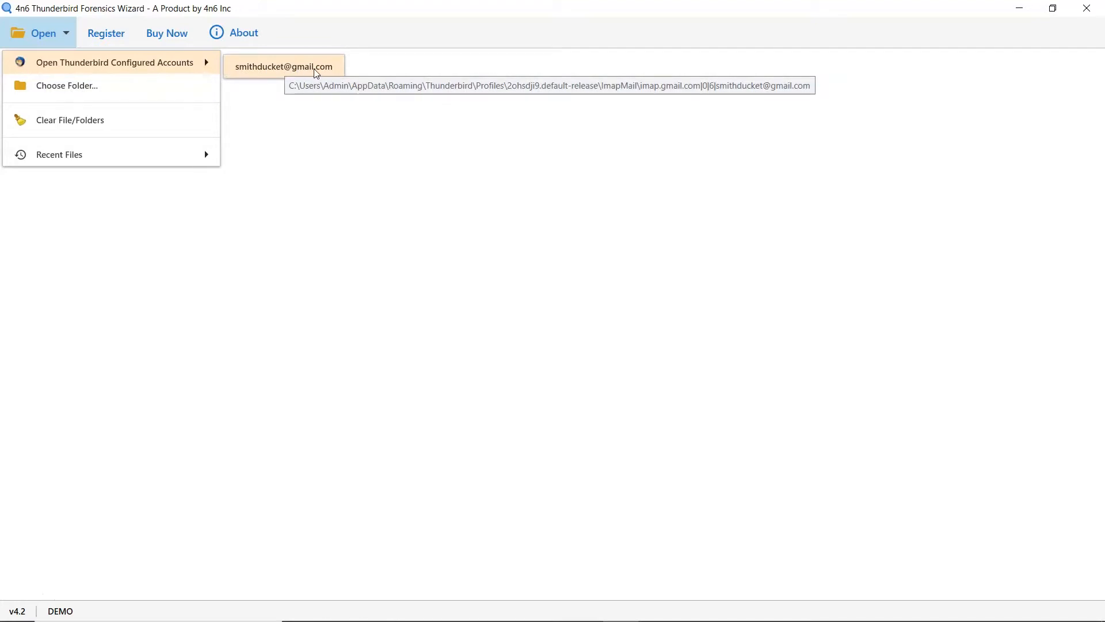
pyautogui.click(283, 67)
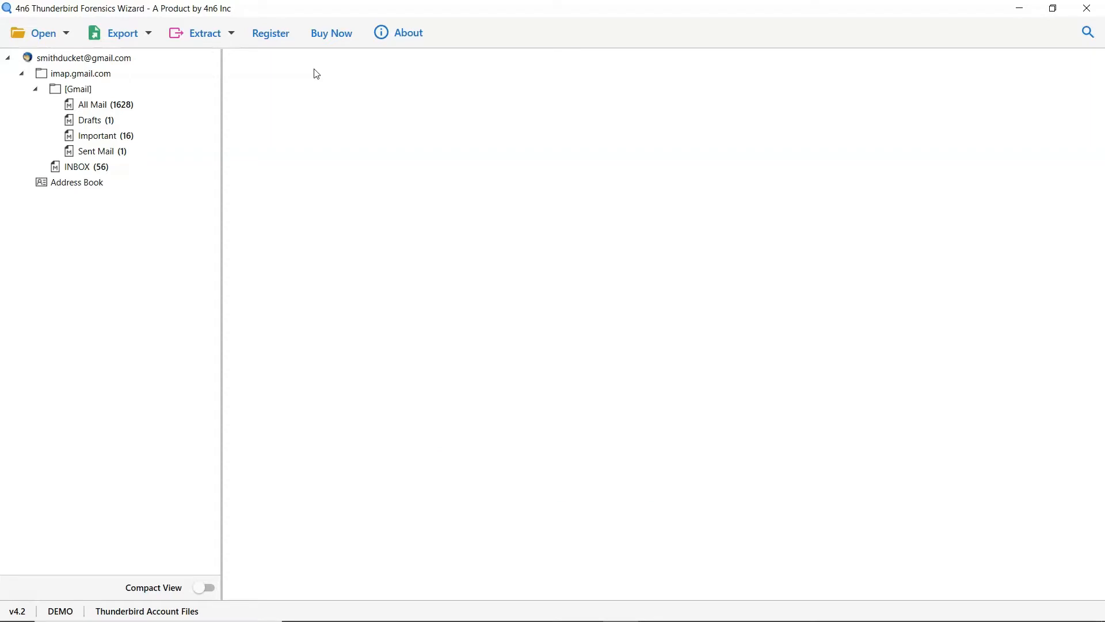
# - Show the Important mailbox's messages and preview the 1/31/2022 Google security alert
pyautogui.click(97, 136)
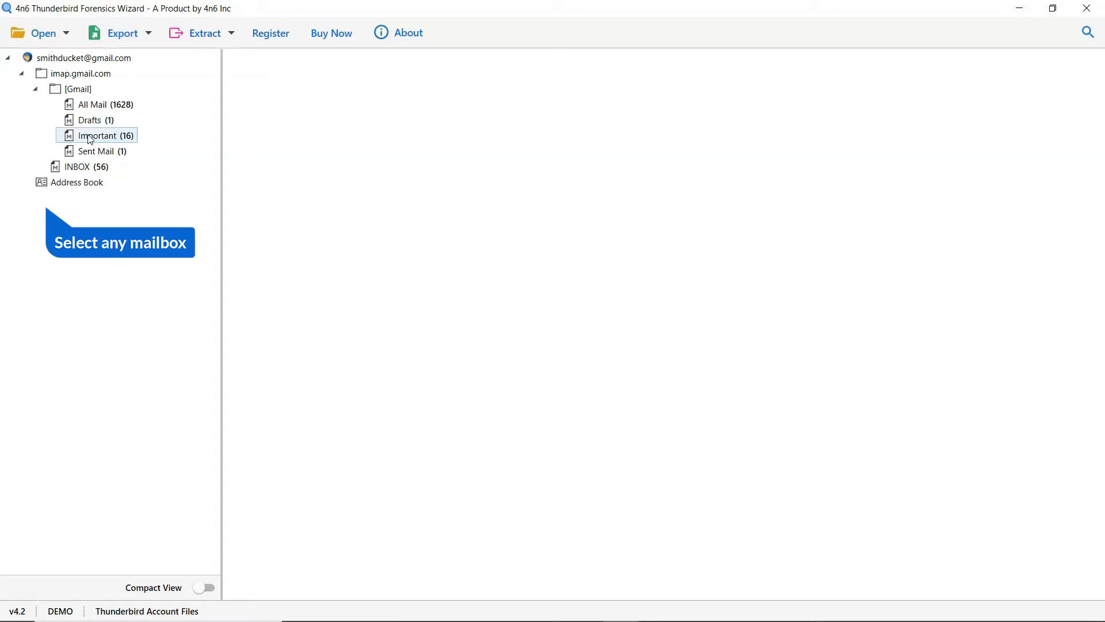
pyautogui.click(96, 136)
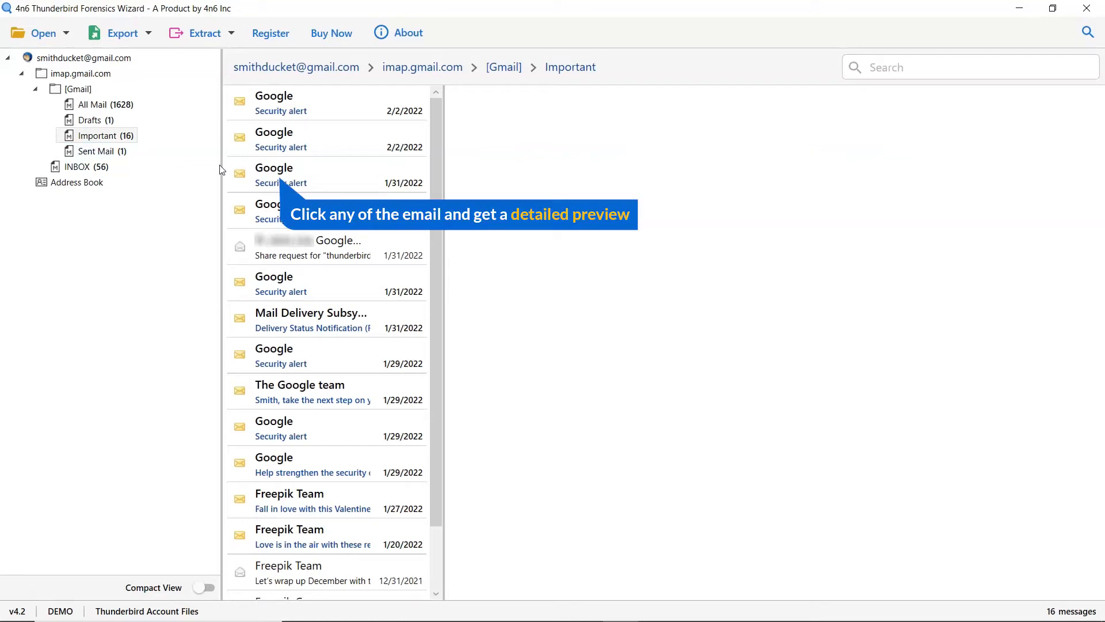
pyautogui.click(294, 175)
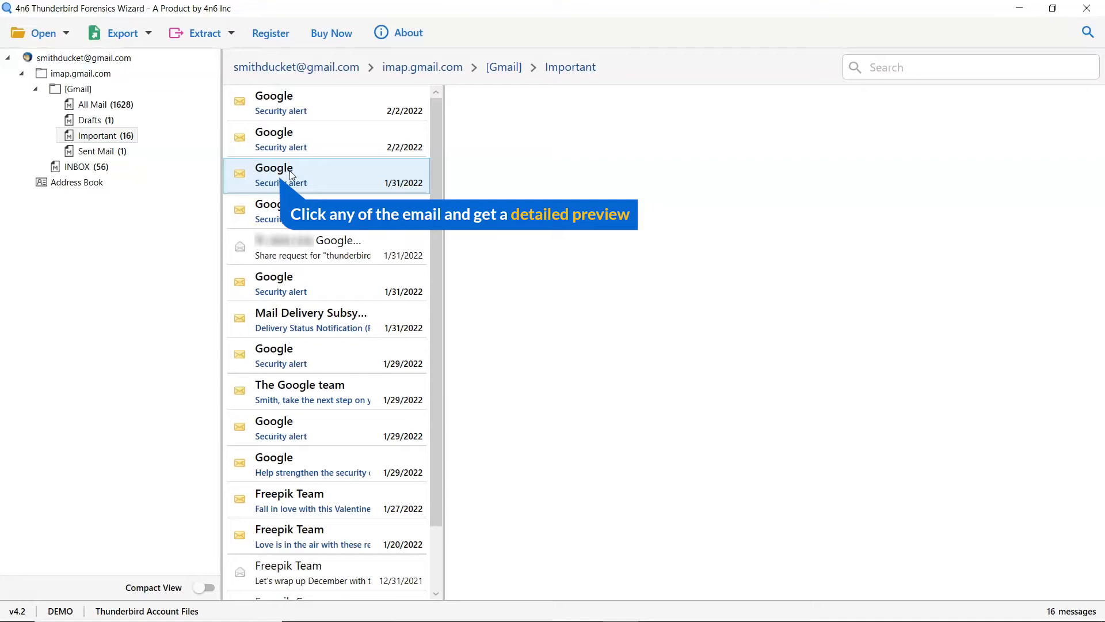
pyautogui.click(291, 175)
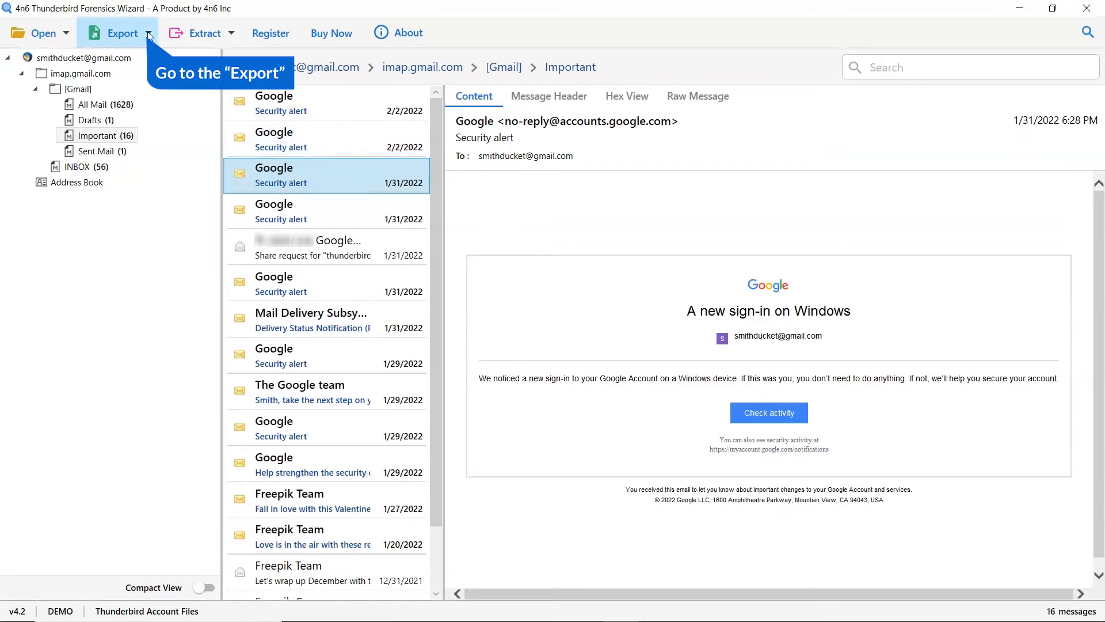
# - Choose Gmail under Email Services as the export destination
pyautogui.click(121, 32)
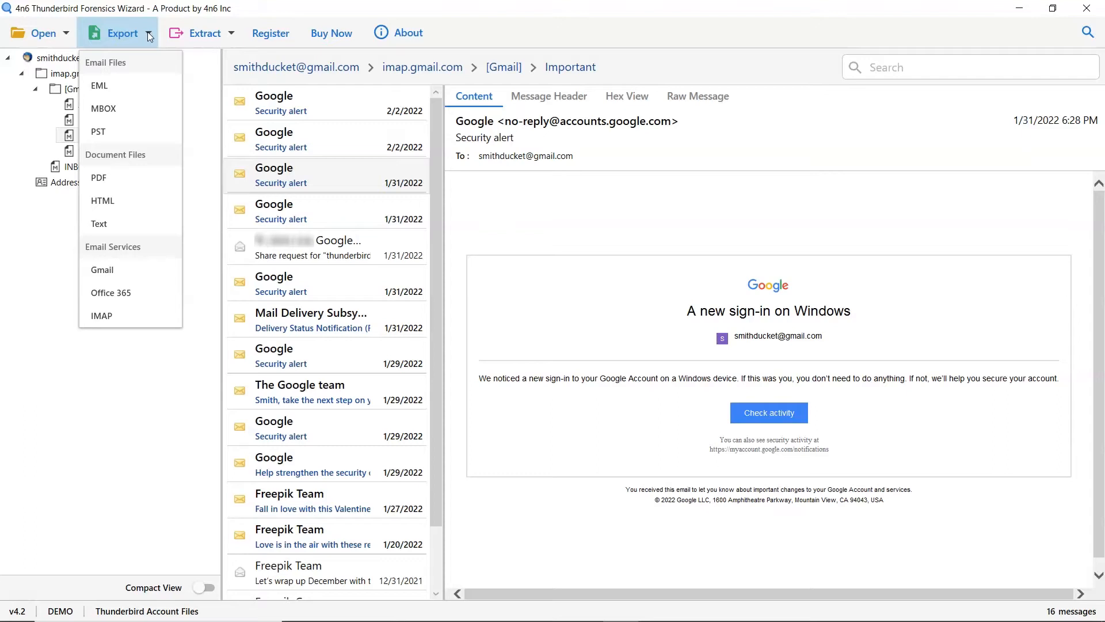
pyautogui.moveTo(140, 237)
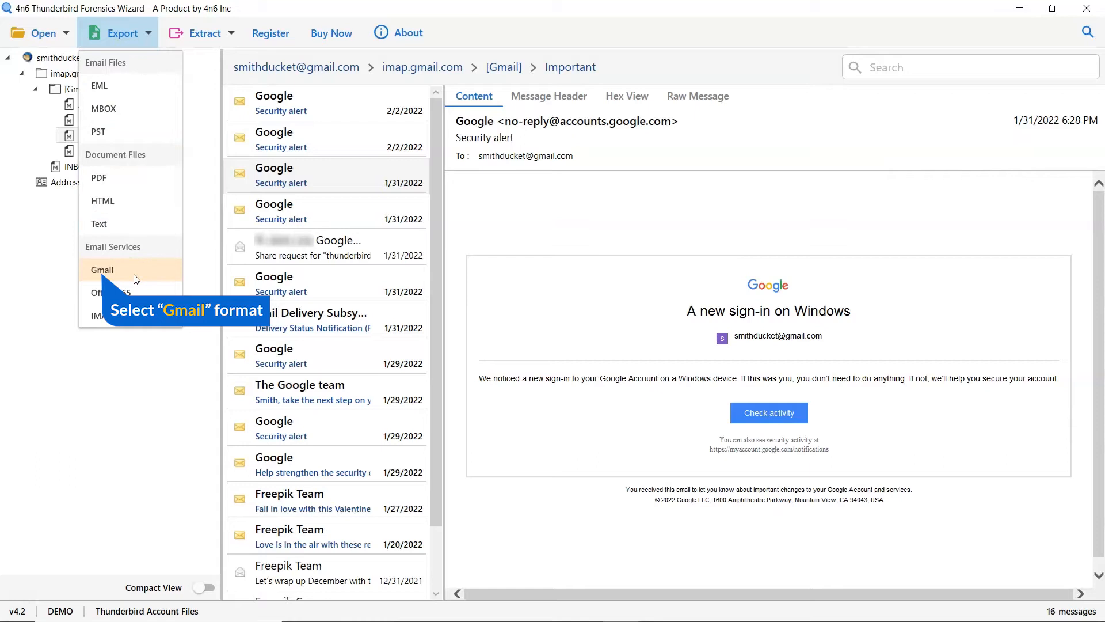
pyautogui.click(102, 270)
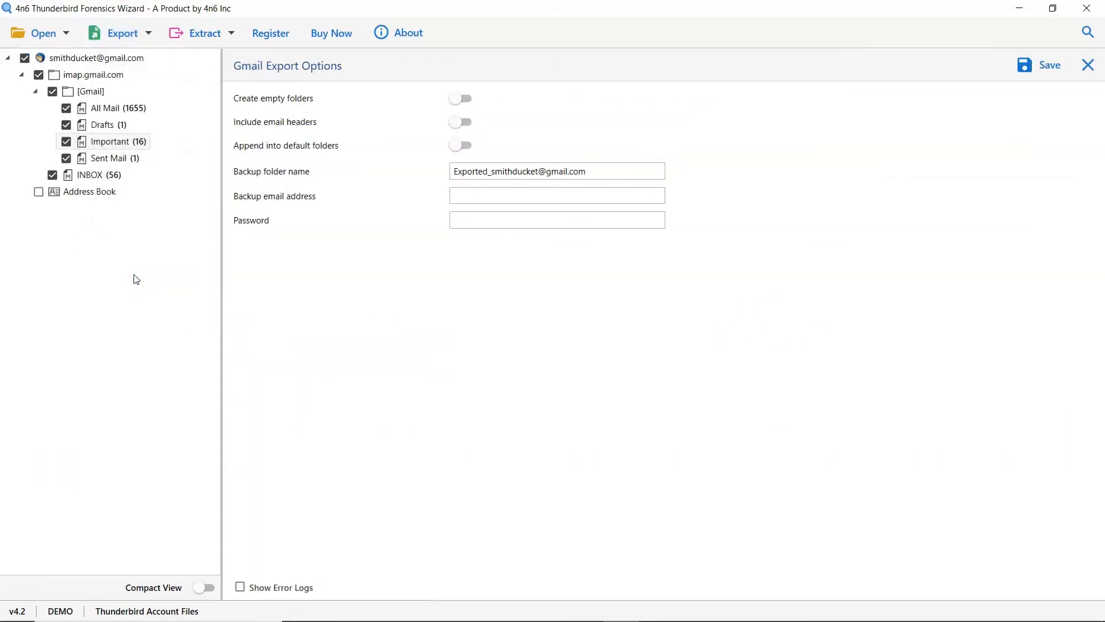
# - Untick All Mail and Drafts, leaving Important, Sent Mail and INBOX for export
pyautogui.click(90, 175)
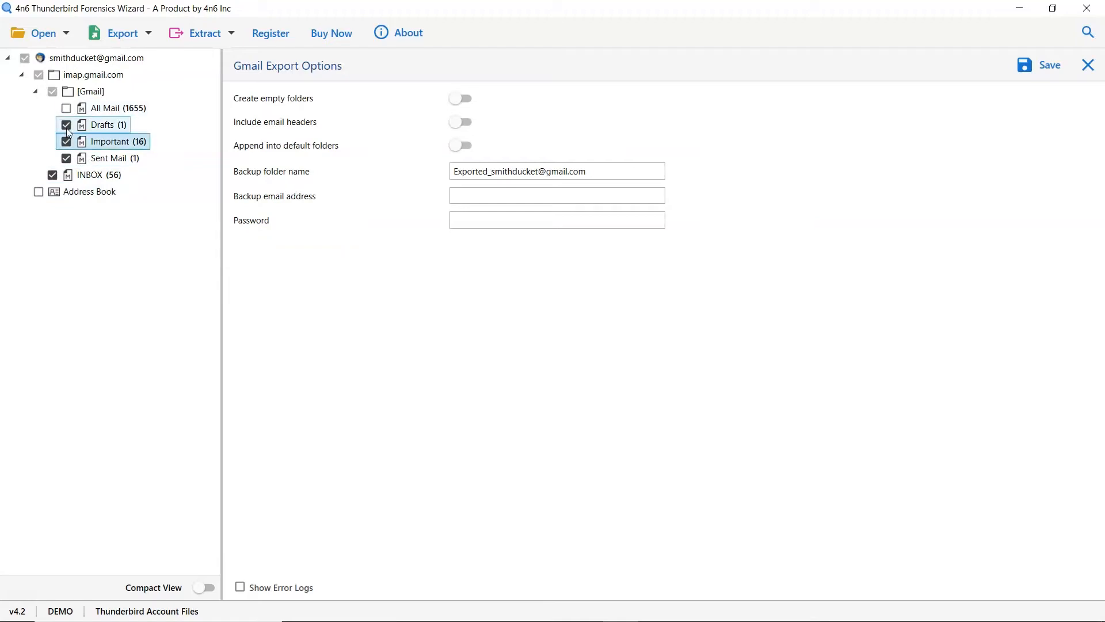
pyautogui.click(63, 125)
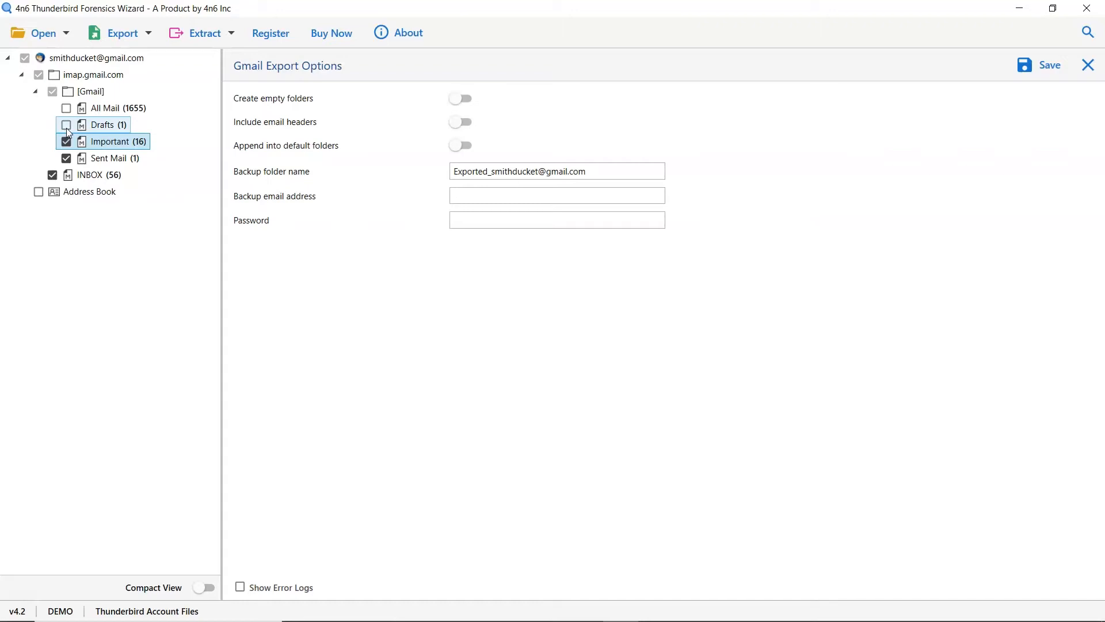
pyautogui.click(64, 124)
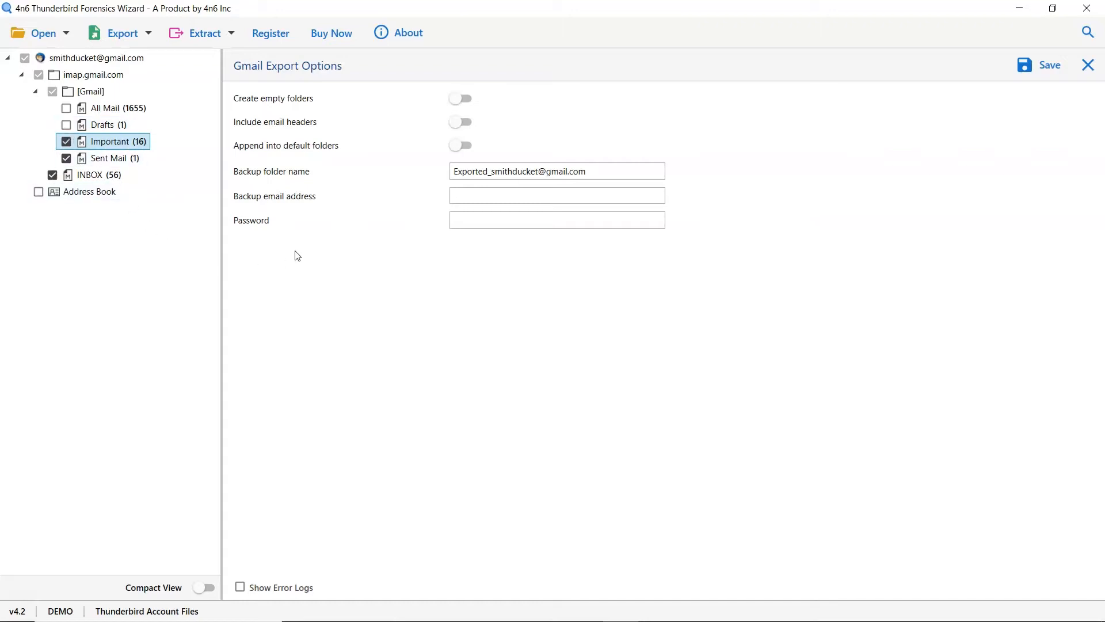
pyautogui.moveTo(357, 218)
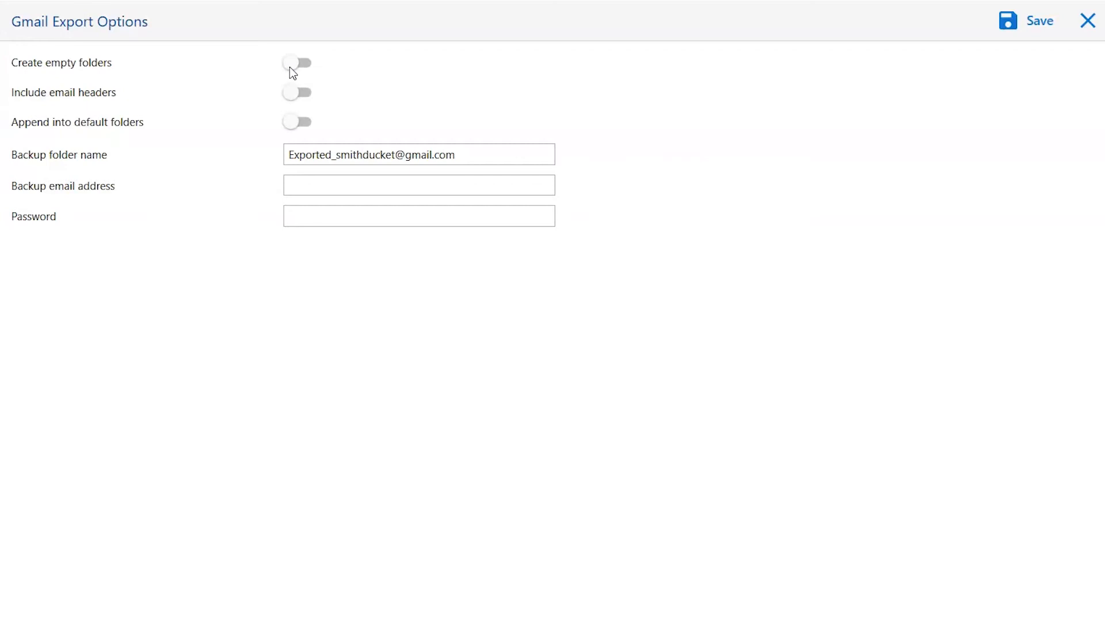
pyautogui.click(297, 63)
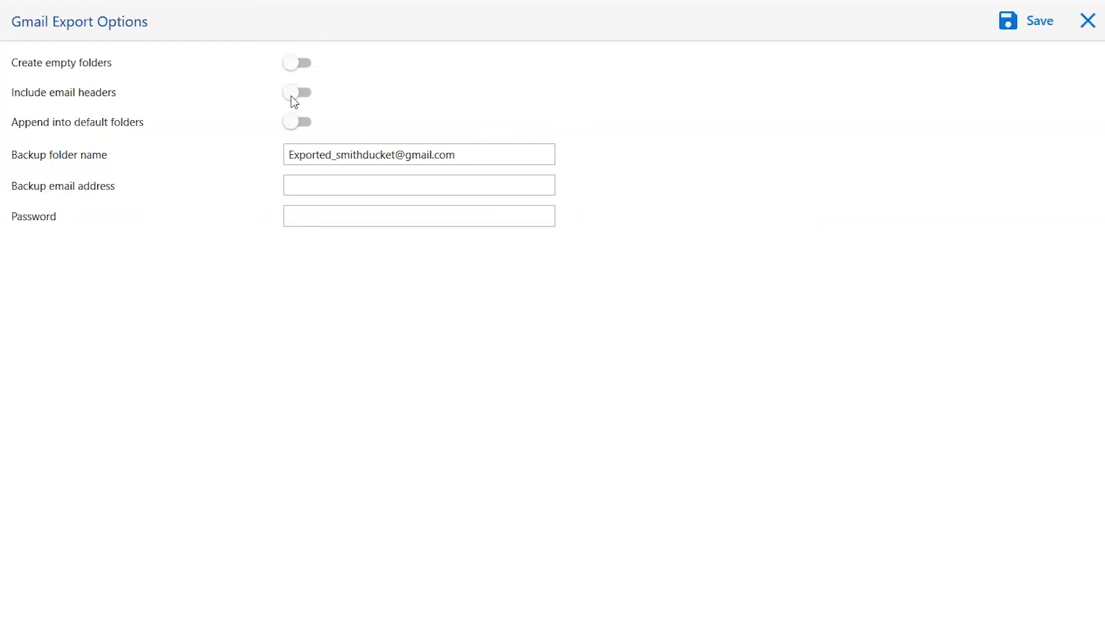
pyautogui.moveTo(295, 99)
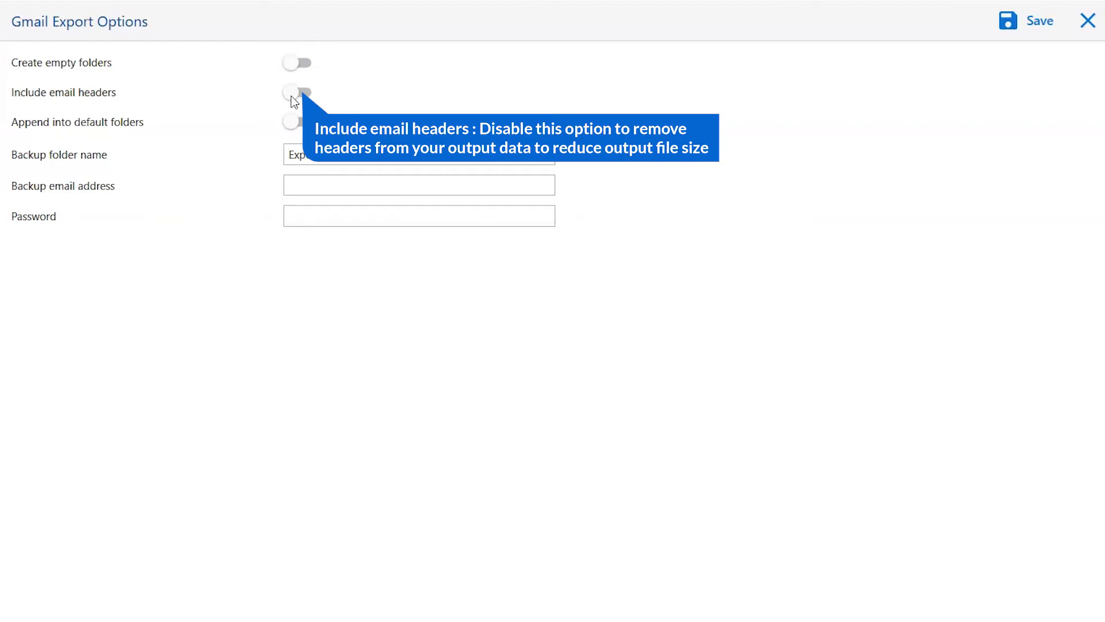
pyautogui.click(298, 92)
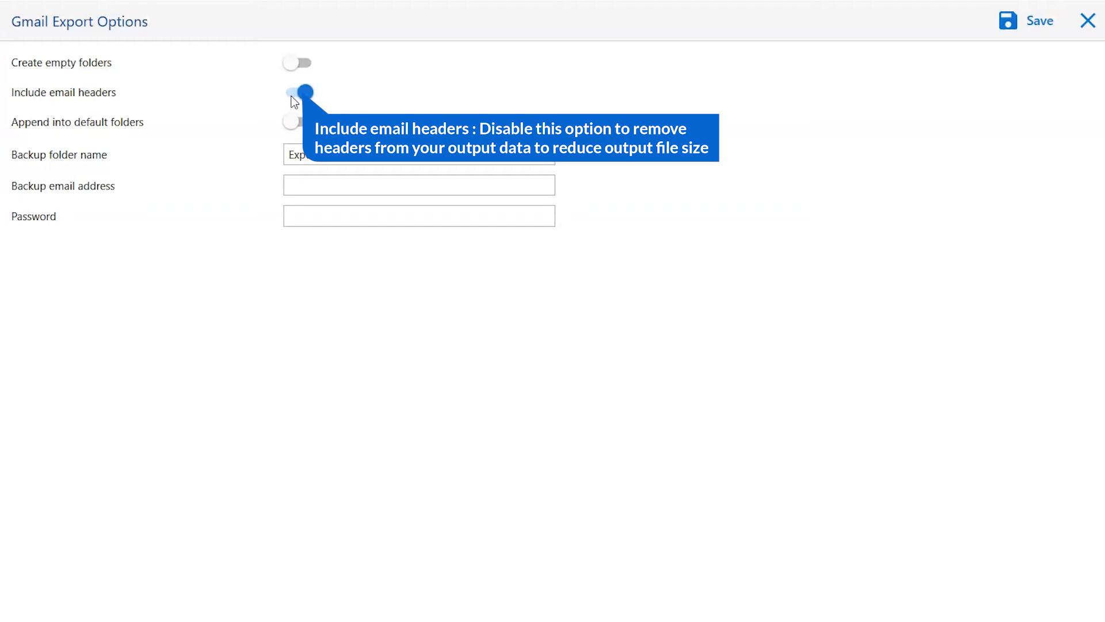
pyautogui.click(297, 92)
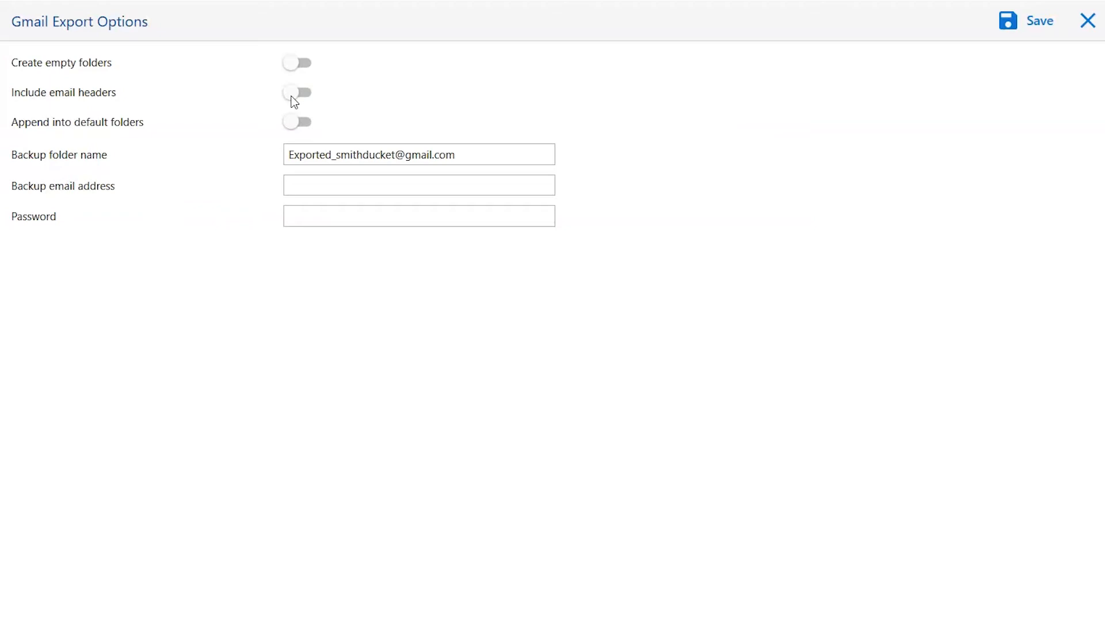
pyautogui.moveTo(295, 124)
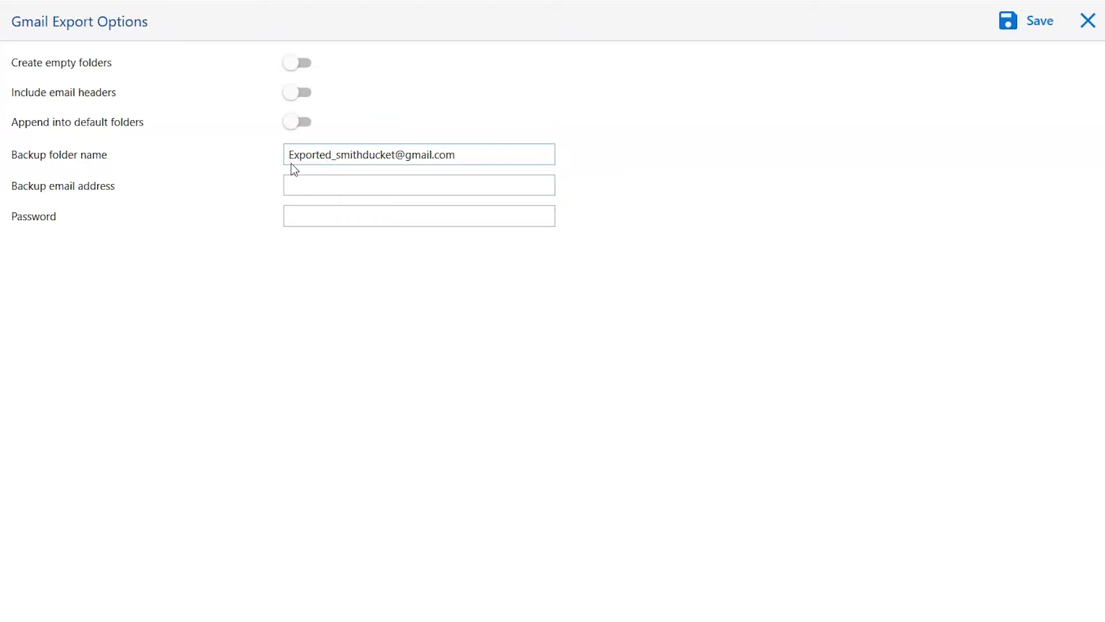
# - Enter the destination address 'demo@gmail' and its password as backup account details
pyautogui.click(418, 184)
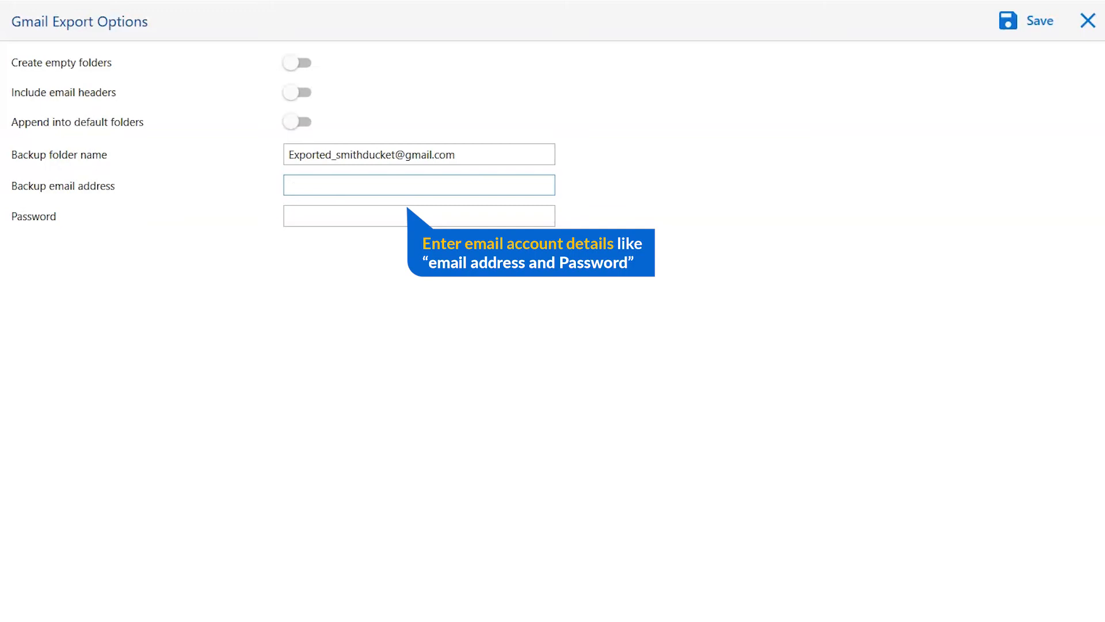
pyautogui.write('demo@gmail')
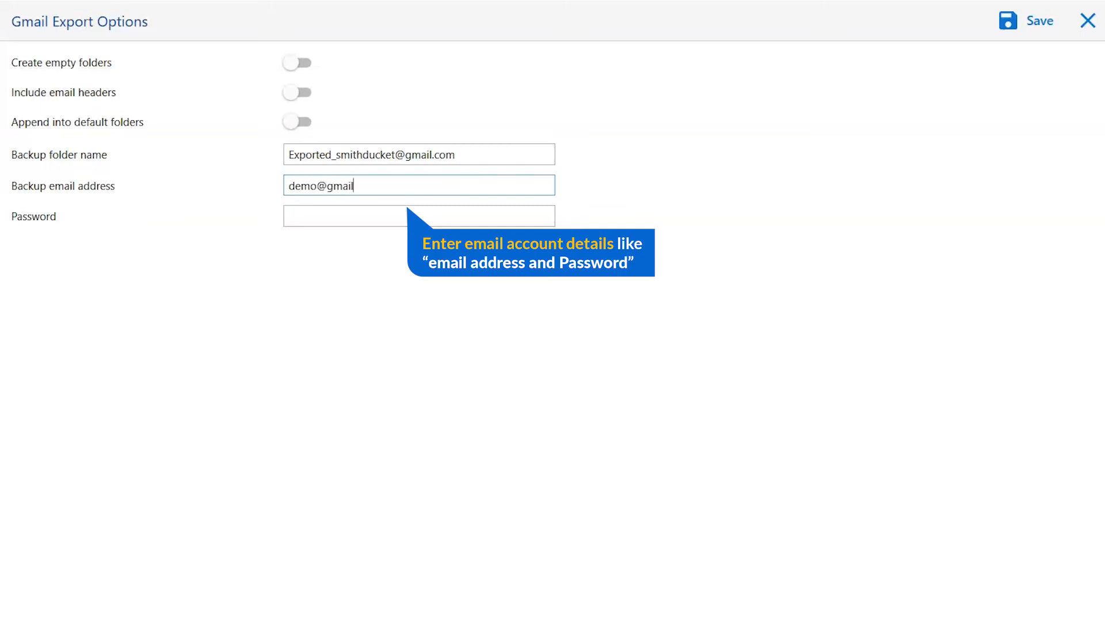
pyautogui.write('••••••')
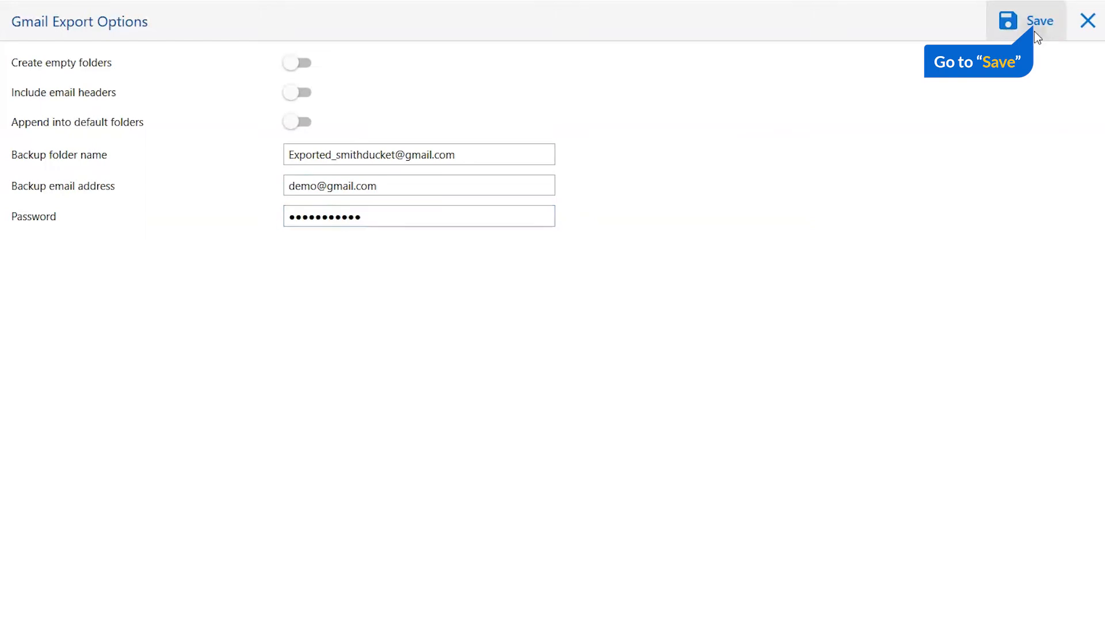
# - Run the Gmail export via Save and acknowledge the demo edition limit notice
pyautogui.click(1037, 21)
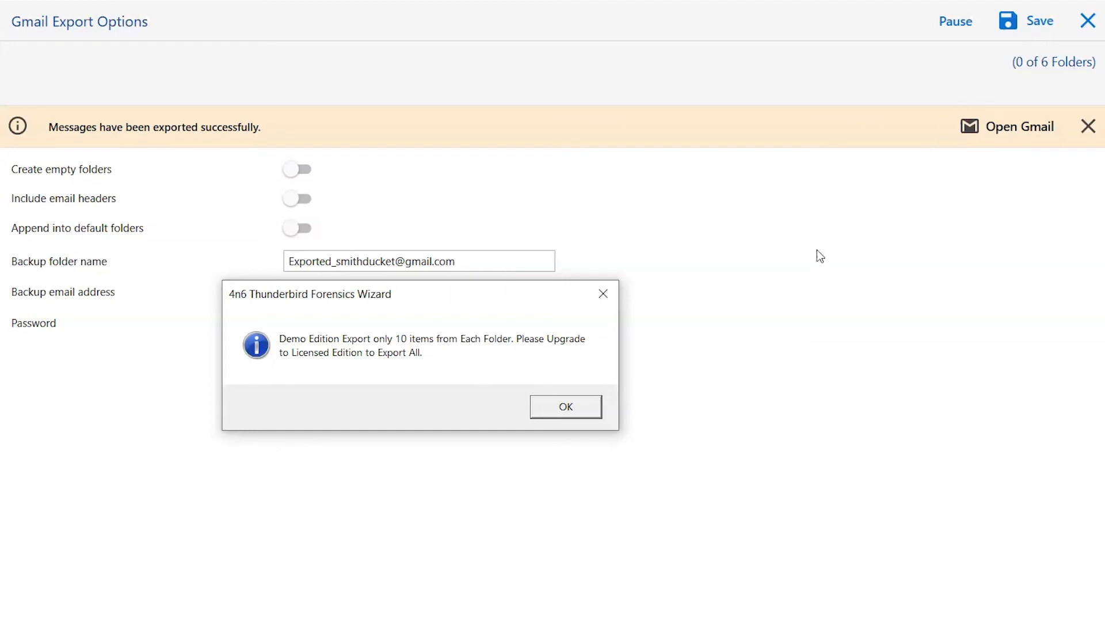
pyautogui.click(567, 407)
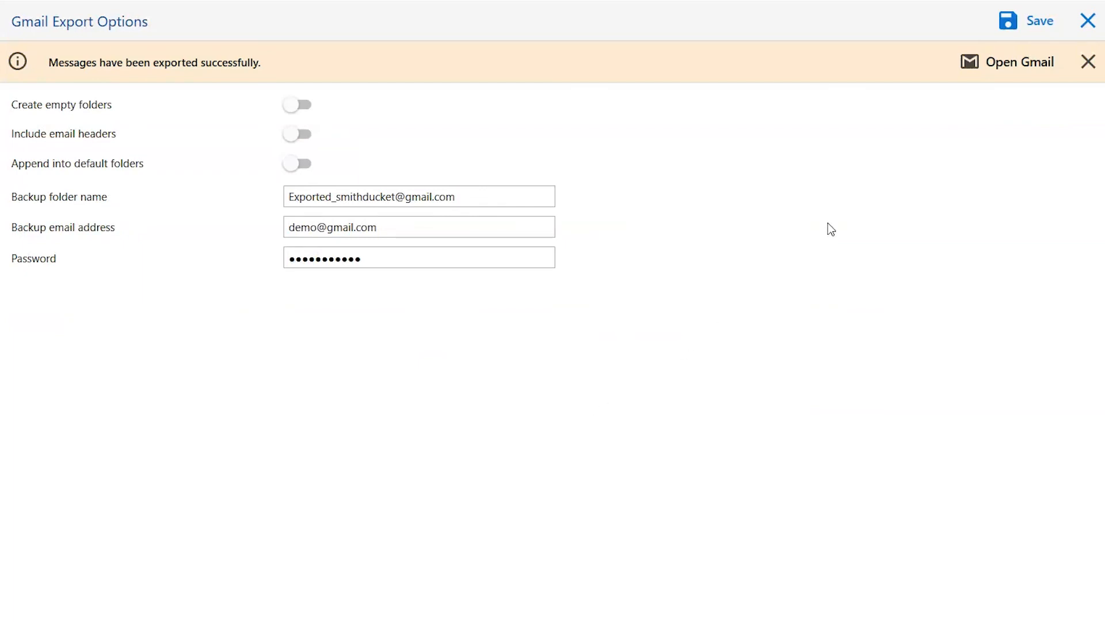
pyautogui.click(1020, 61)
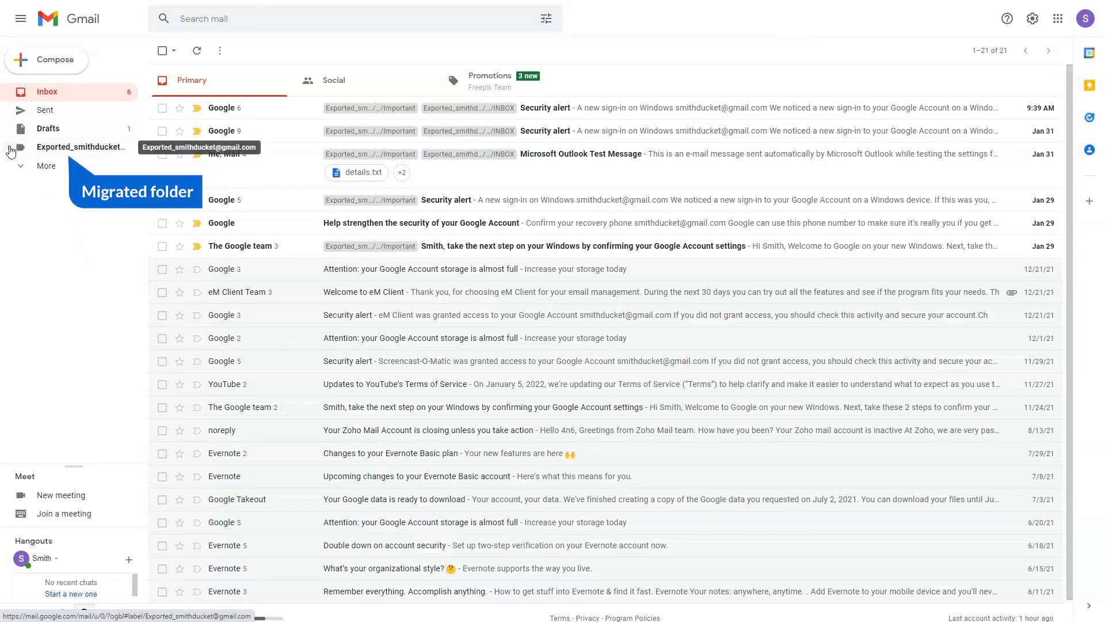
pyautogui.click(9, 148)
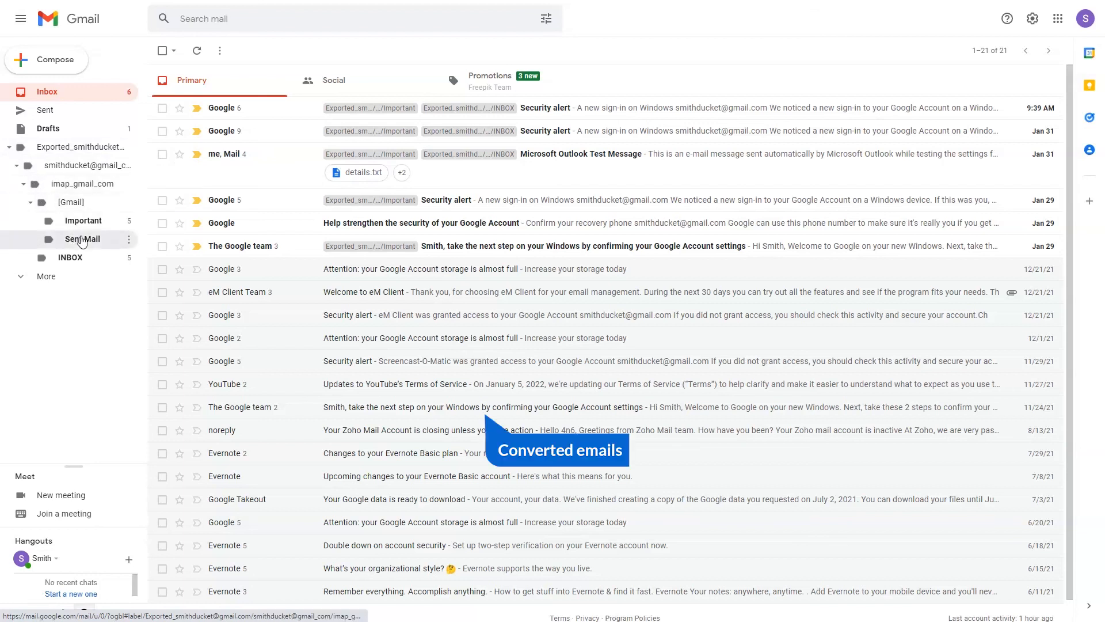
pyautogui.click(83, 240)
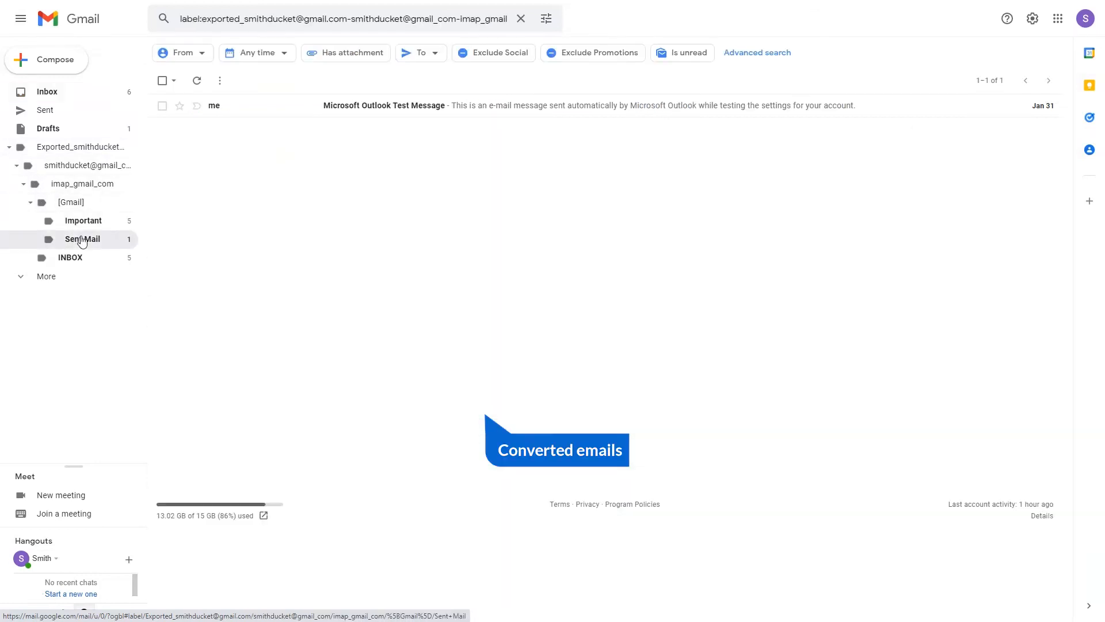
pyautogui.moveTo(76, 220)
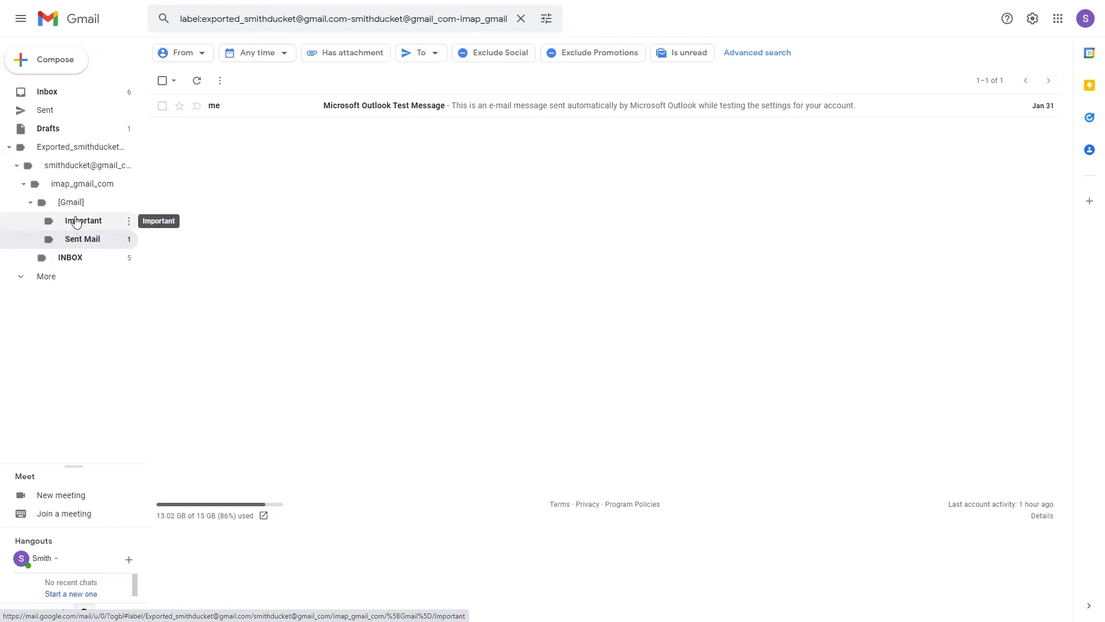
pyautogui.click(83, 221)
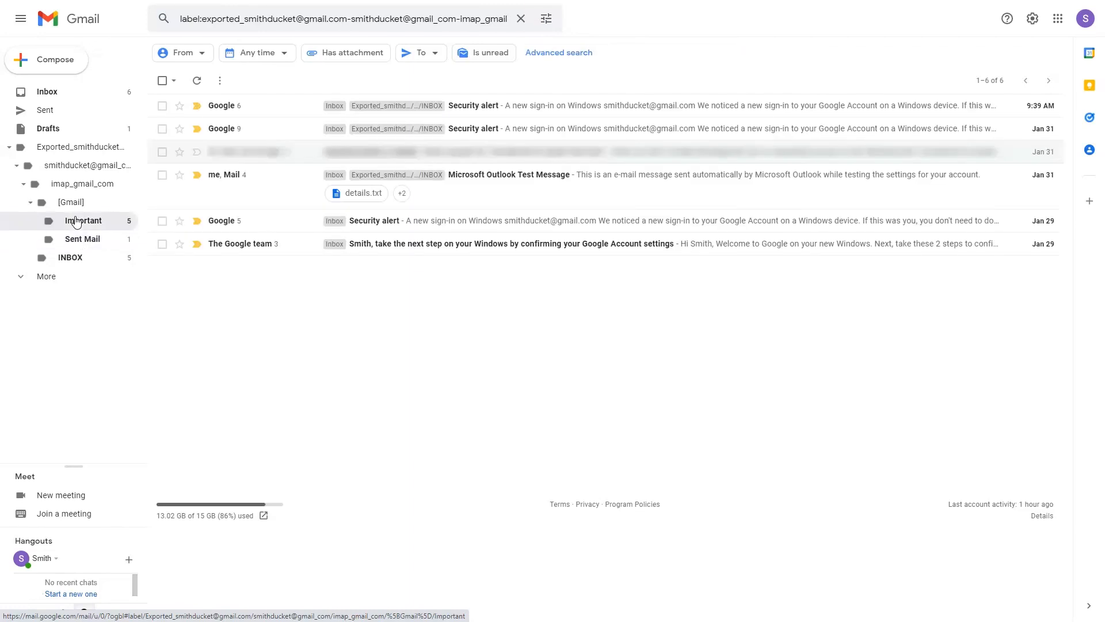